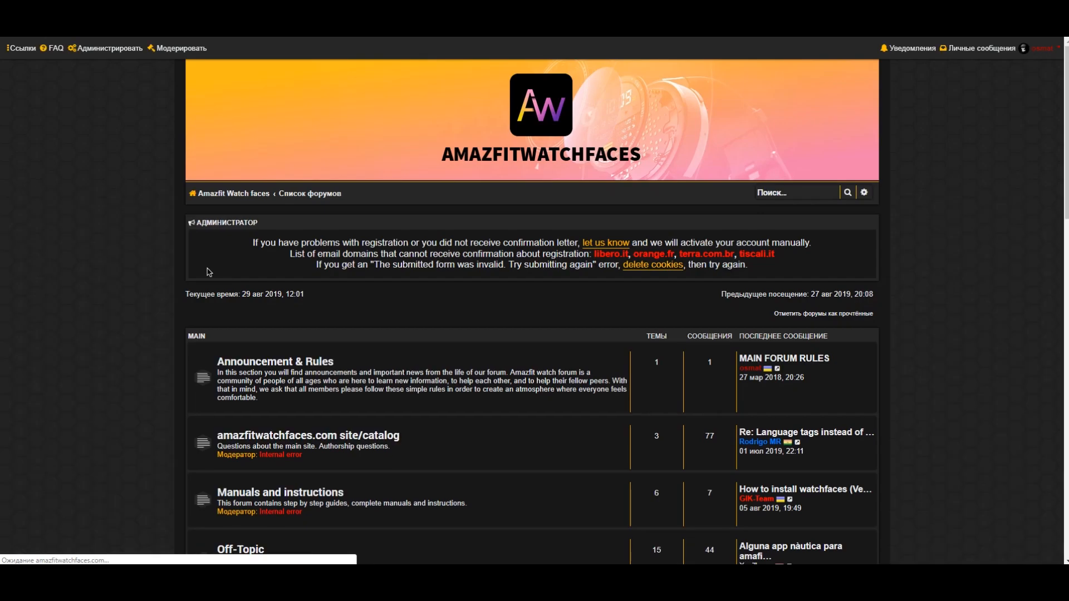
Step: Reach the 'How to install watchfaces (Stratos, Pace)' guide in Manuals and instructions
{"action": "scroll", "scroll_direction": "down", "scroll_amount": 3}
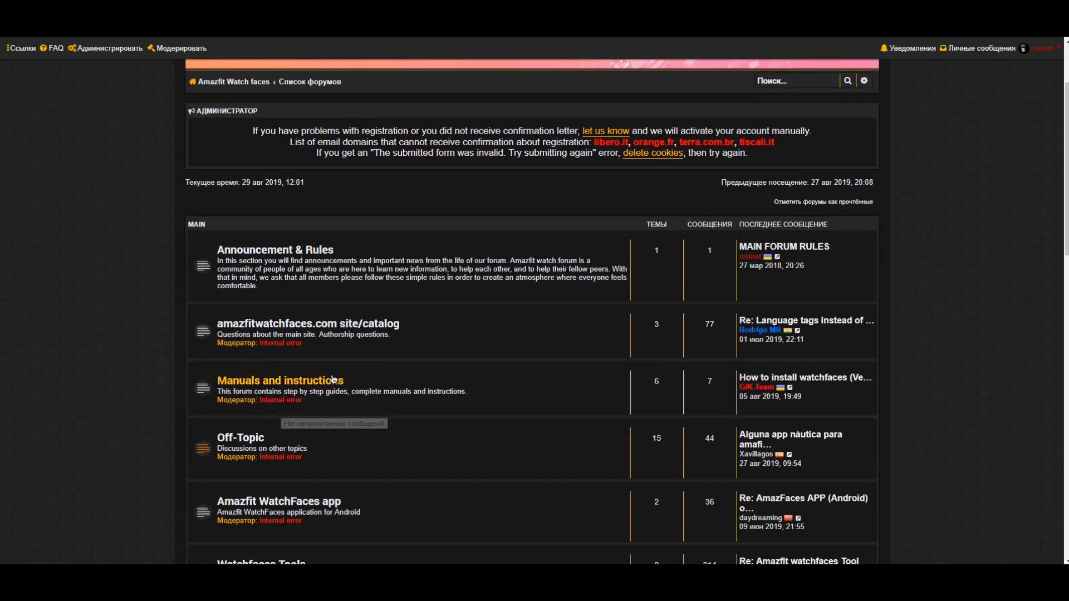
{"action": "left_click", "coordinate": [279, 381]}
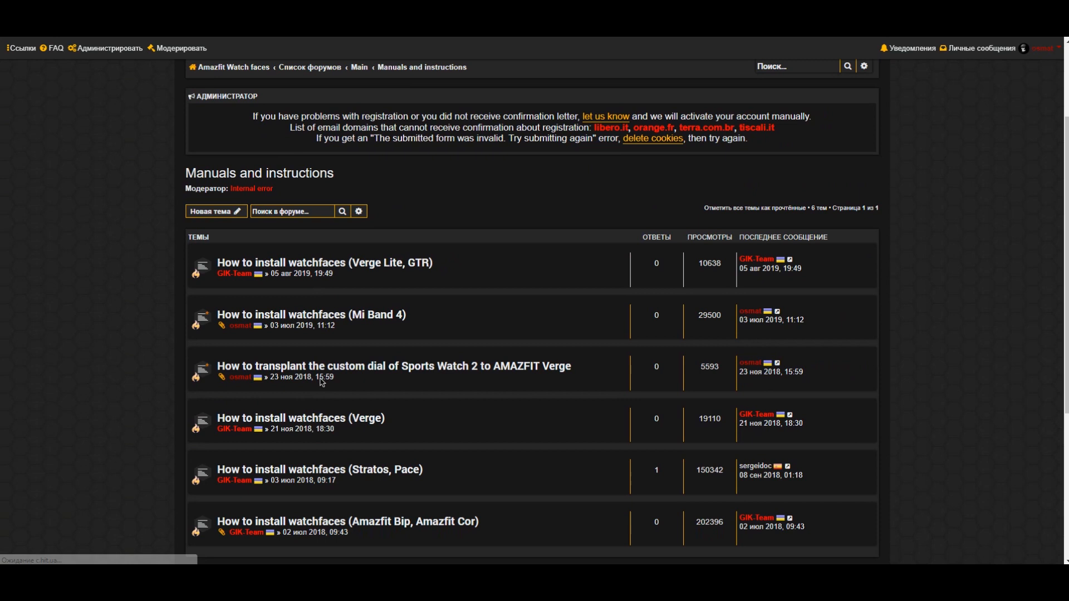
{"action": "left_click", "coordinate": [318, 468]}
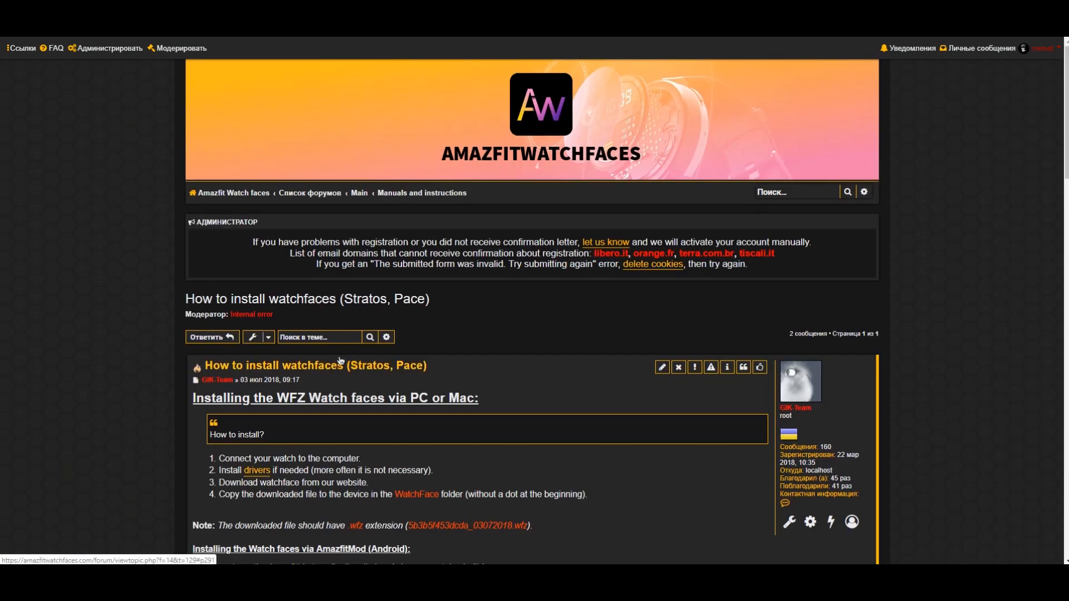
{"action": "scroll", "scroll_direction": "down", "scroll_amount": 3}
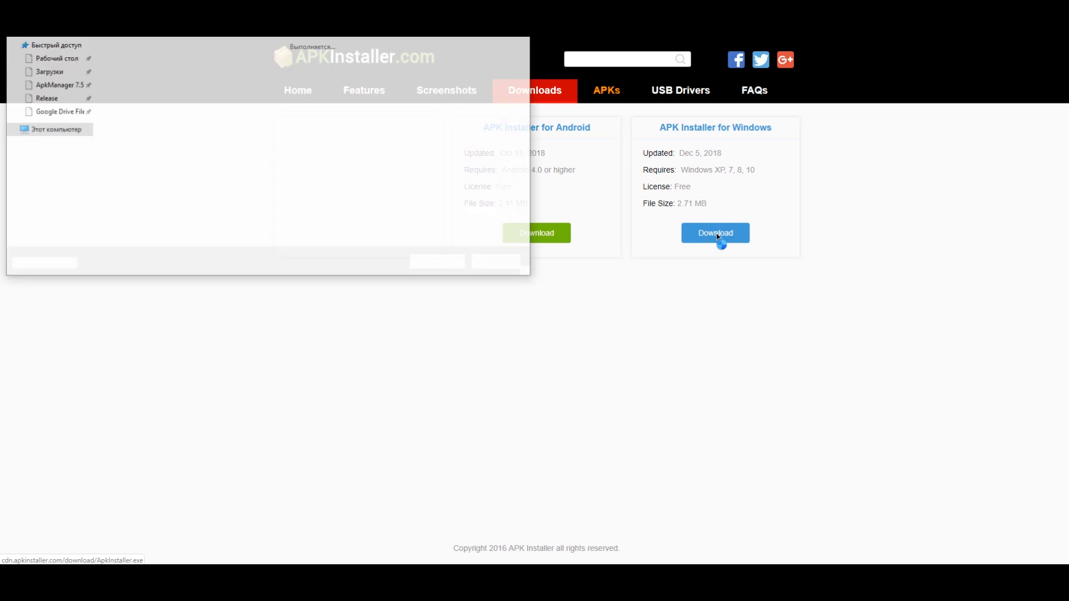
Step: Save the APK Installer for Windows download and go to a Stratos watch face page
{"action": "left_click", "coordinate": [714, 233]}
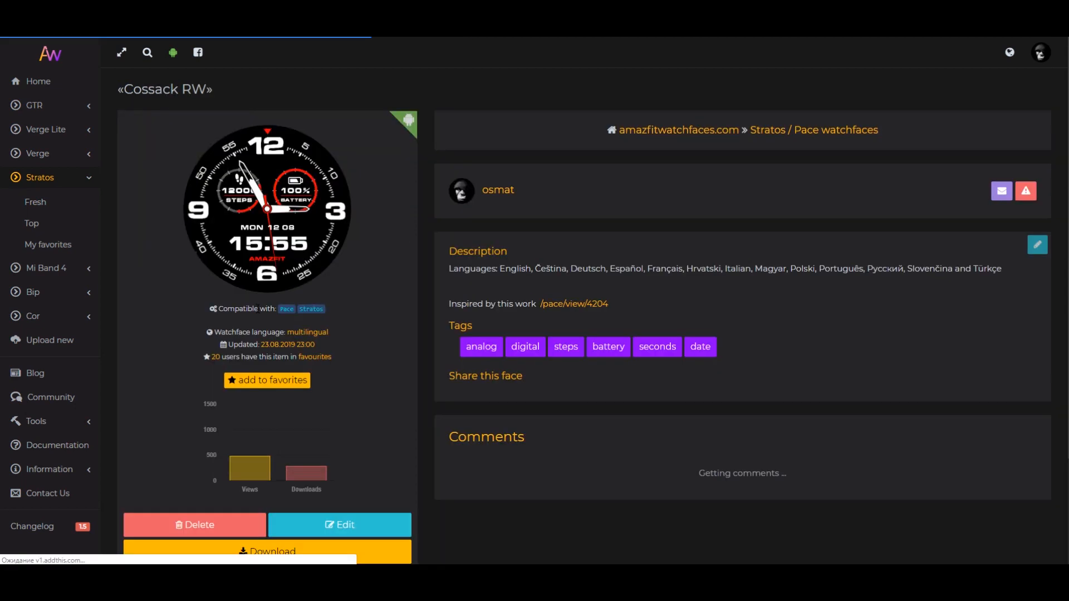
{"action": "left_click", "coordinate": [266, 551]}
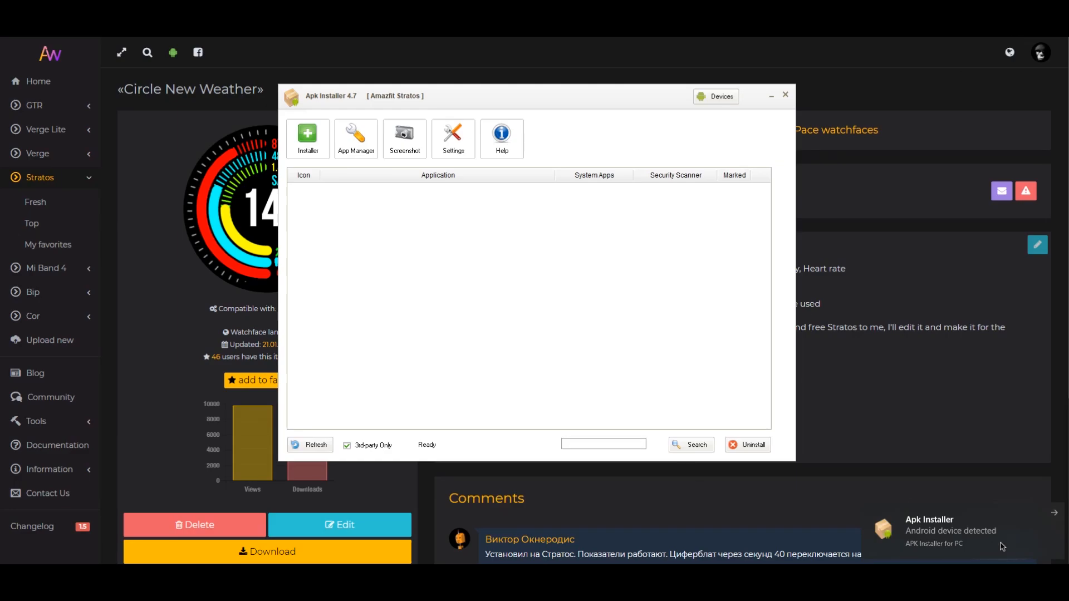
{"action": "mouse_move", "coordinate": [561, 217]}
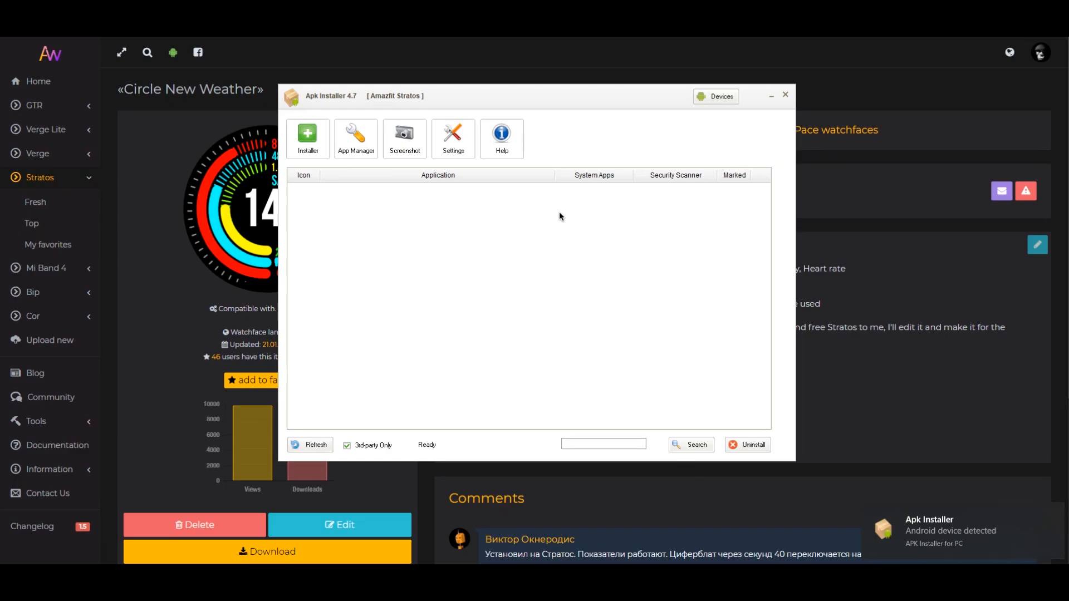
Step: Select the detected Amazfit Stratos in Device Manager as the target and confirm with OK
{"action": "left_click", "coordinate": [715, 96]}
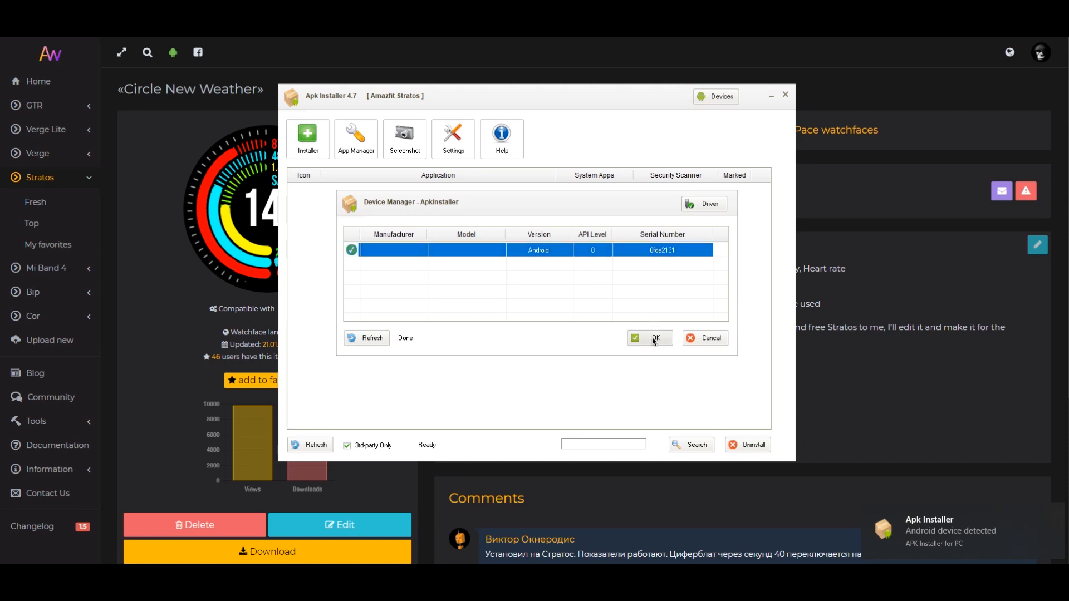
{"action": "left_click", "coordinate": [654, 339]}
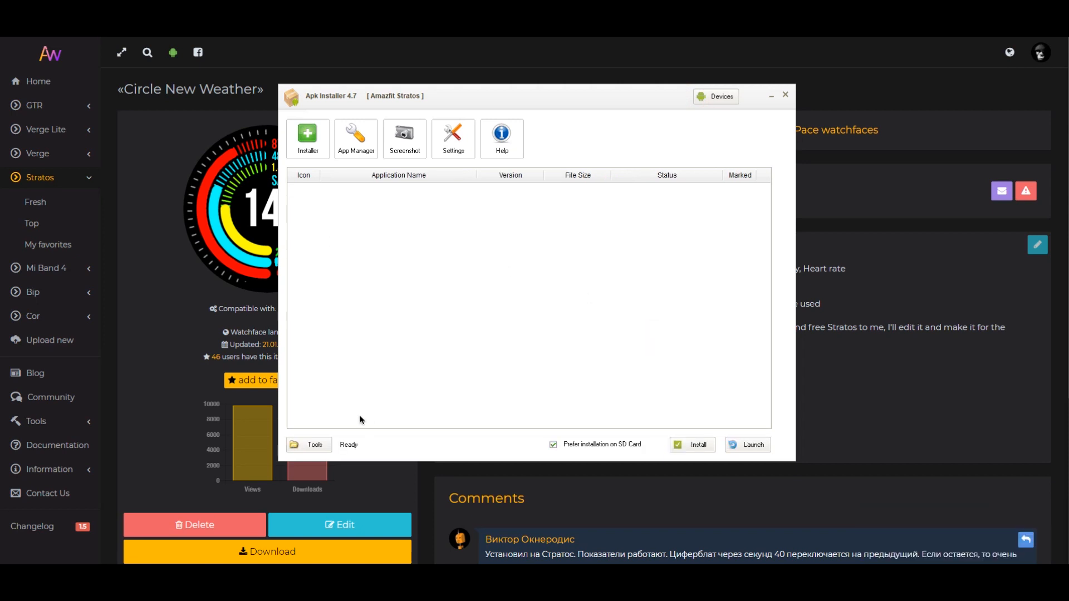
Step: Load Circle_New_Weather.apk via Tools > Open apk file and install it onto the Stratos
{"action": "left_click", "coordinate": [308, 444]}
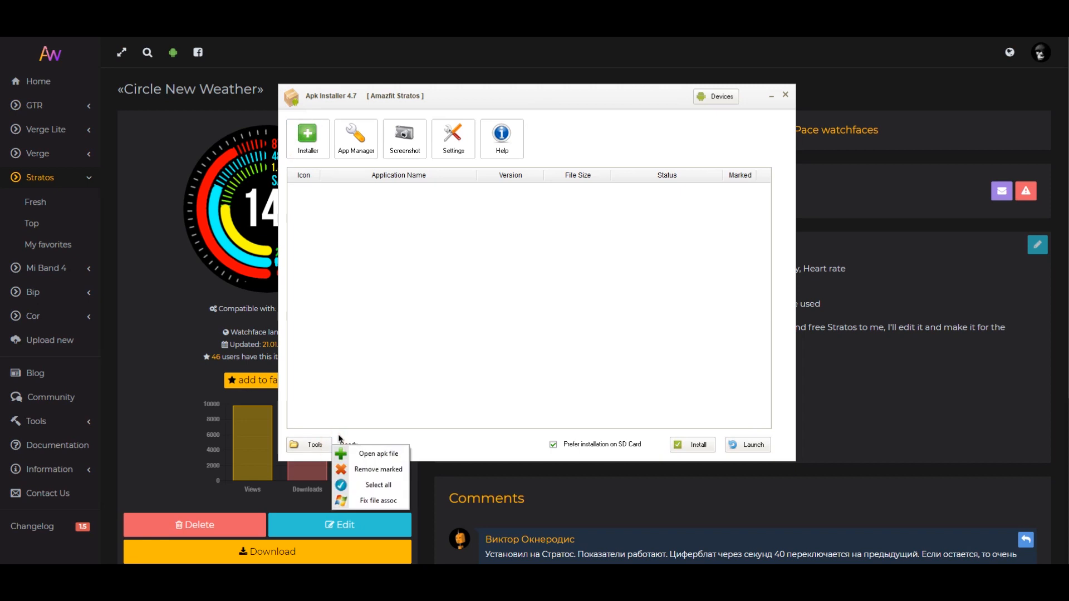
{"action": "left_click", "coordinate": [378, 453]}
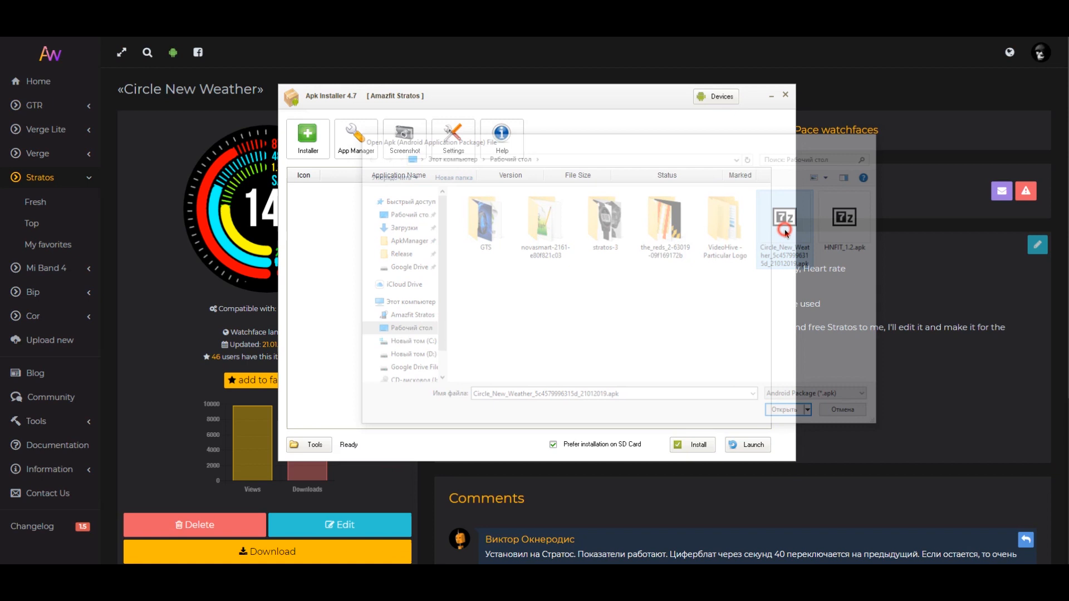
{"action": "left_click", "coordinate": [783, 410]}
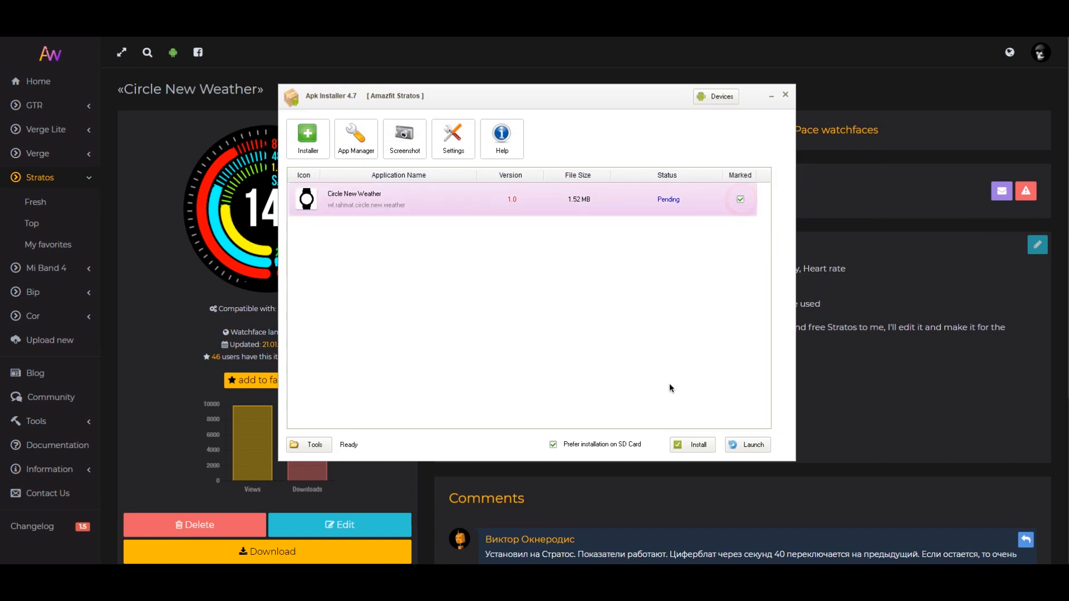
{"action": "left_click", "coordinate": [692, 444]}
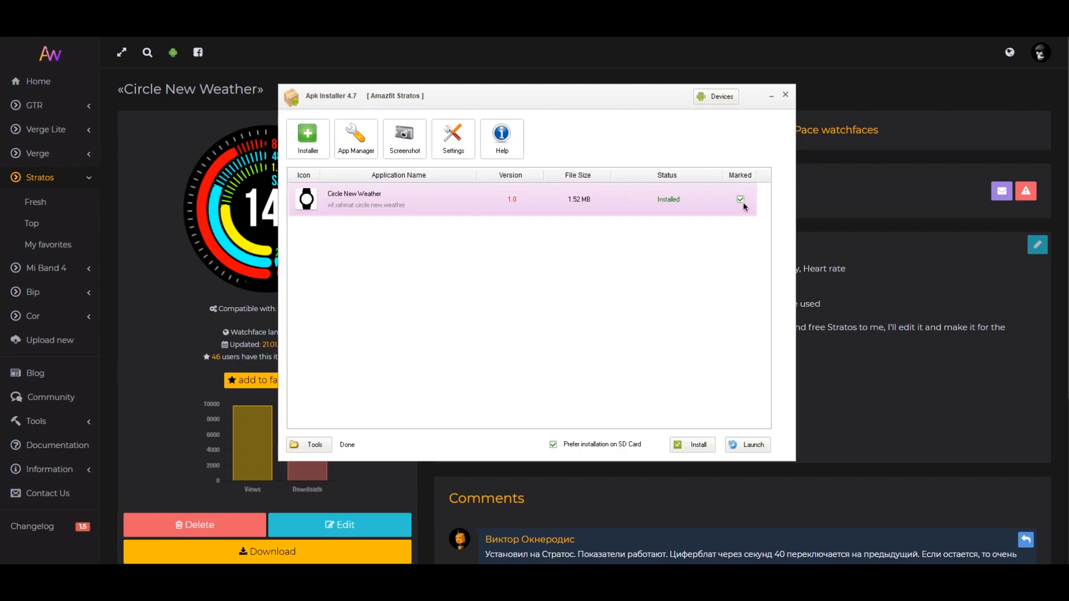
{"action": "left_click", "coordinate": [355, 138]}
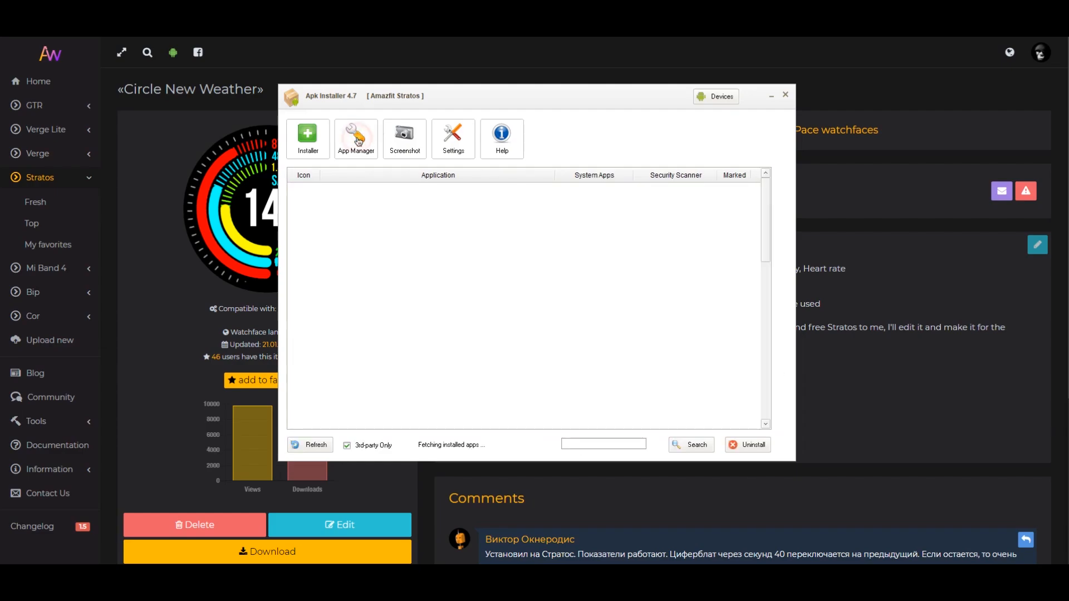
Step: Mark wf.rahmat.circle.new.weather in App Manager, uninstall it and confirm the warning
{"action": "left_click", "coordinate": [355, 136]}
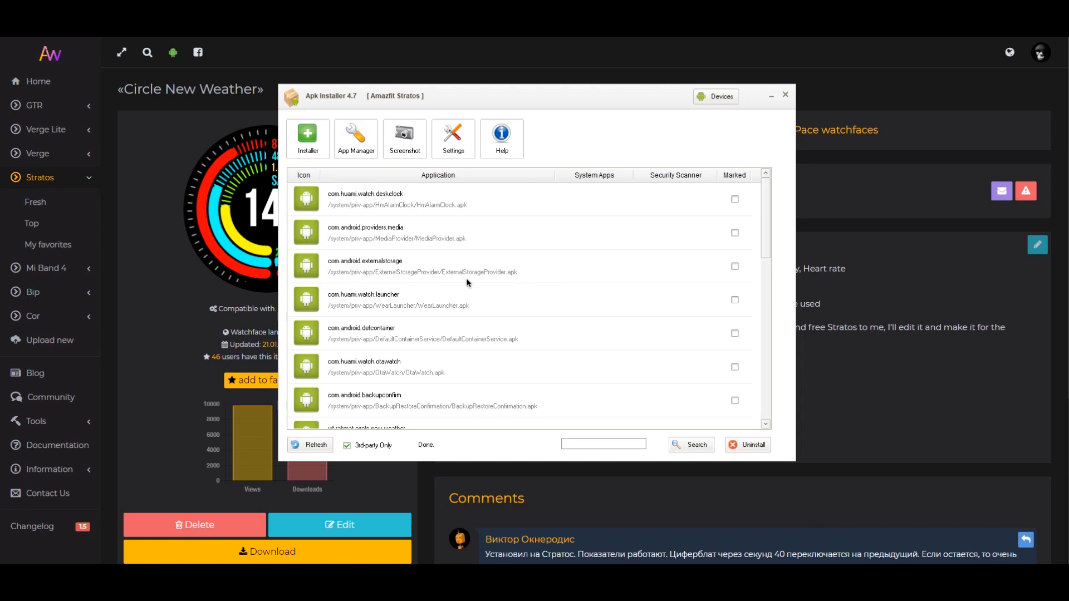
{"action": "scroll", "scroll_direction": "down", "scroll_amount": 3}
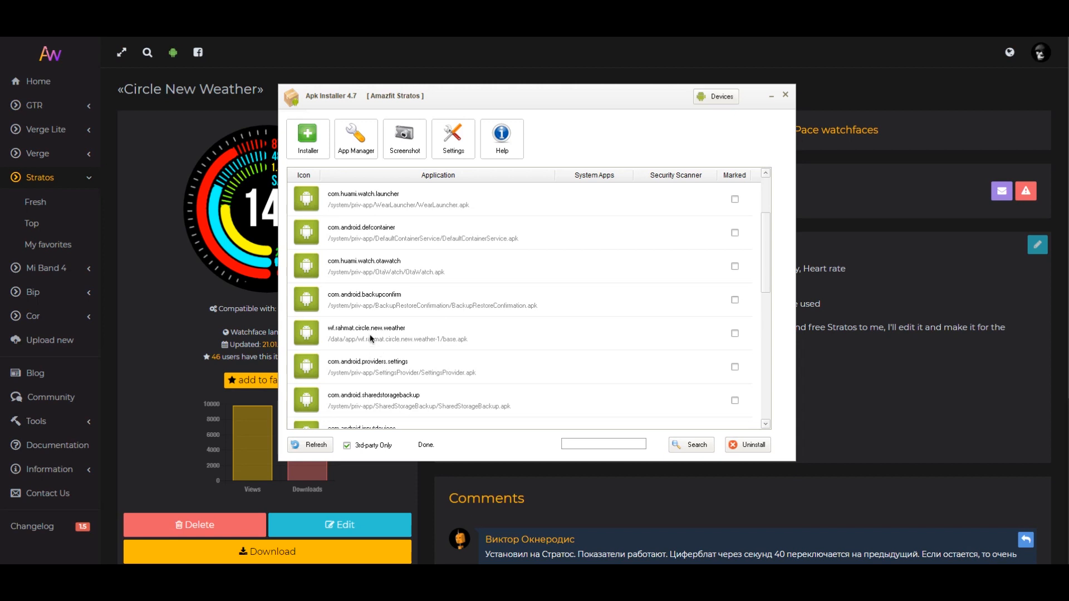
{"action": "left_click", "coordinate": [369, 333]}
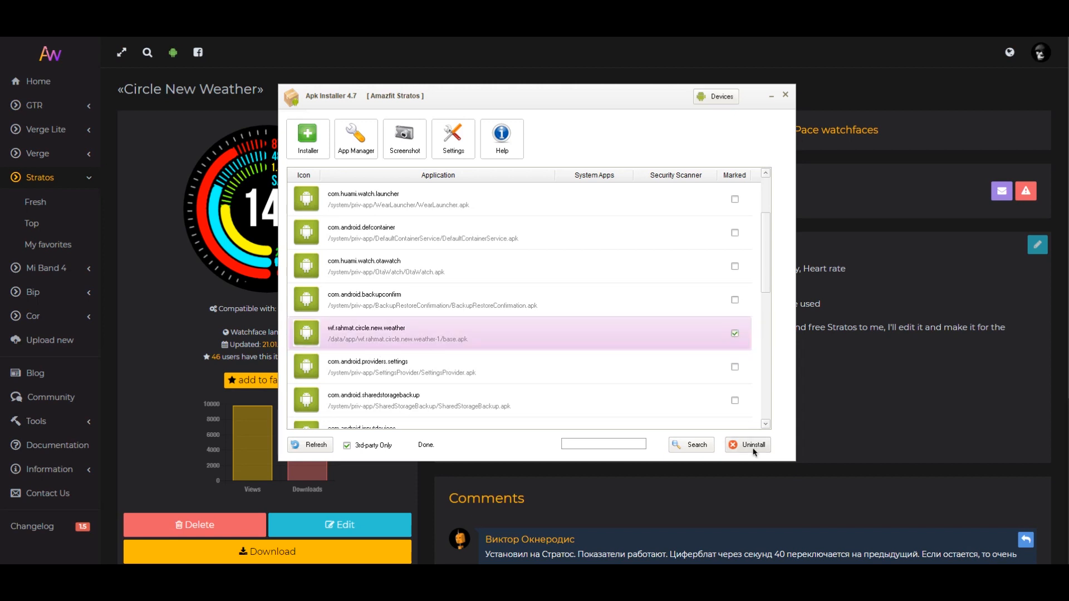
{"action": "left_click", "coordinate": [746, 444]}
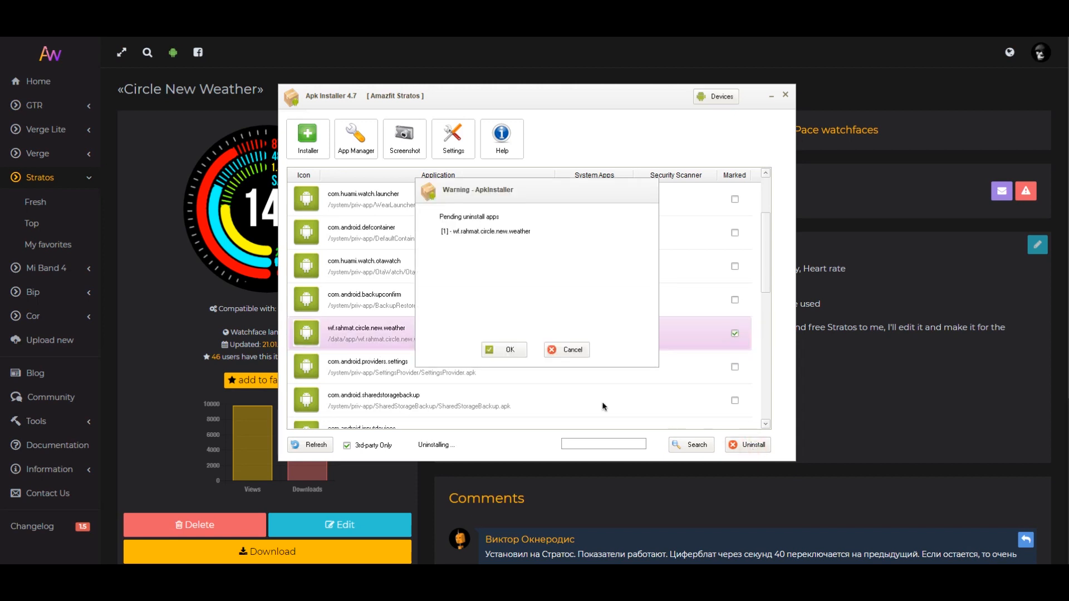
{"action": "left_click", "coordinate": [503, 350]}
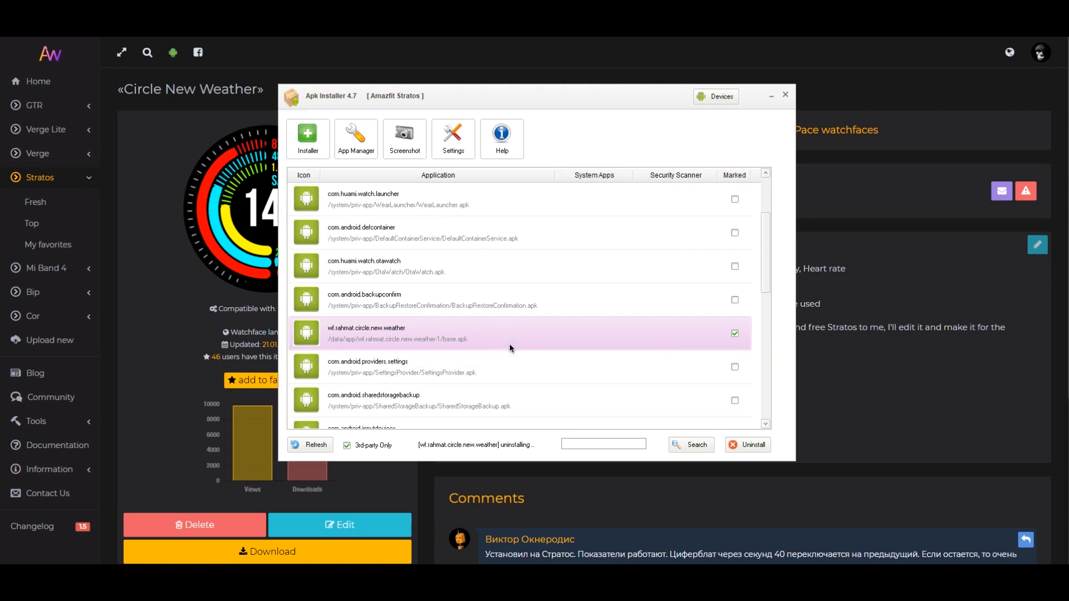
{"action": "left_click", "coordinate": [746, 445]}
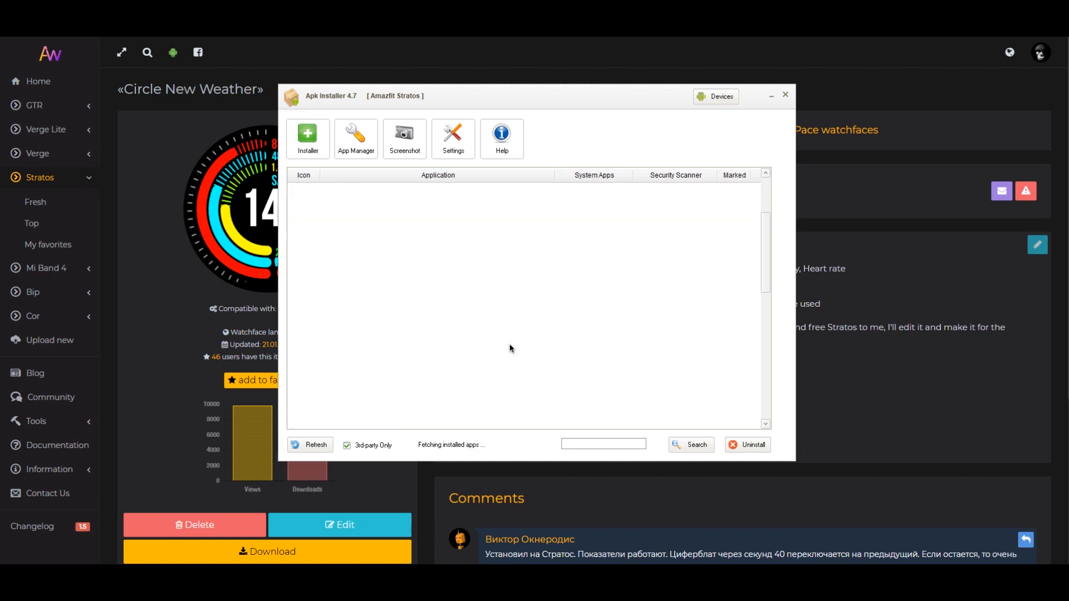
{"action": "left_click", "coordinate": [310, 444]}
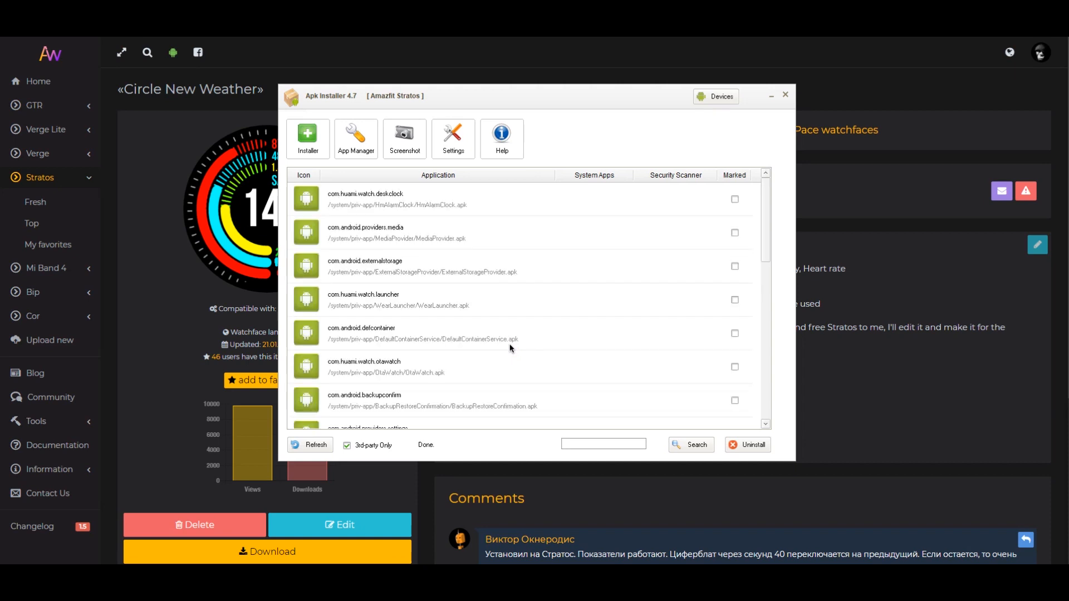